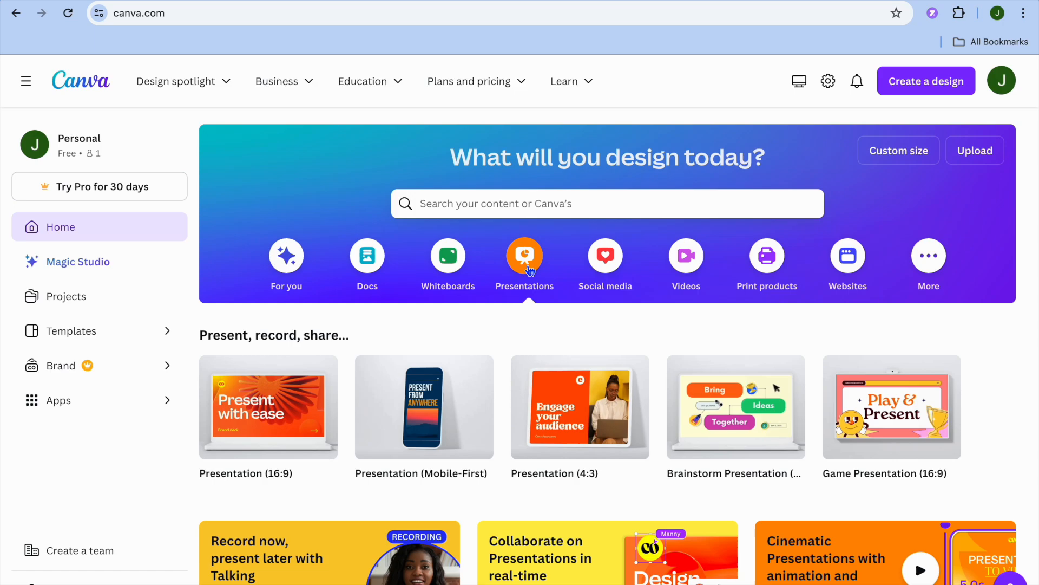
# - Open the business proposal deck and view its Objectives and Target Audience slides
pyautogui.click(525, 255)
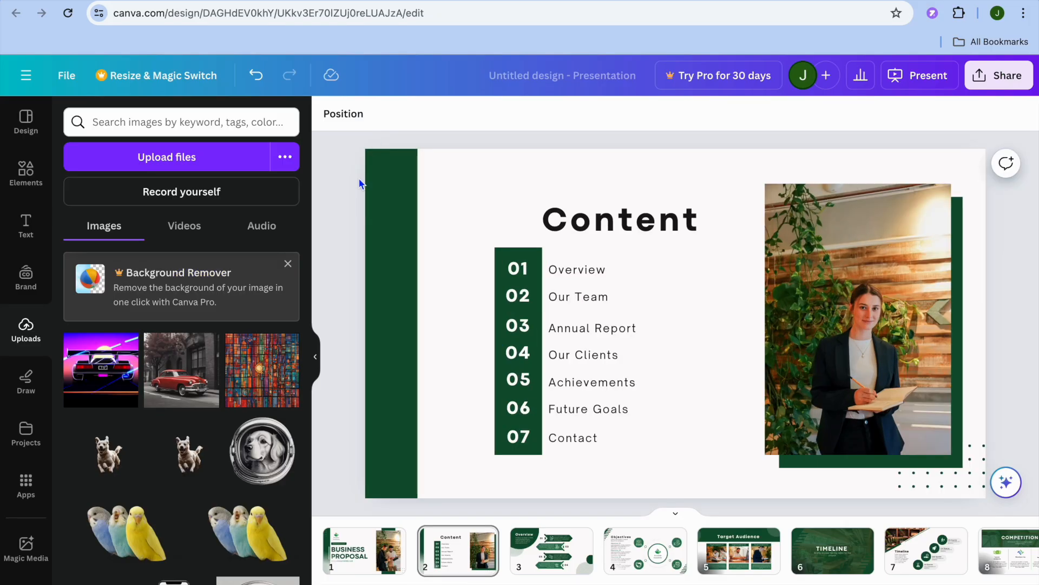
pyautogui.moveTo(494, 250)
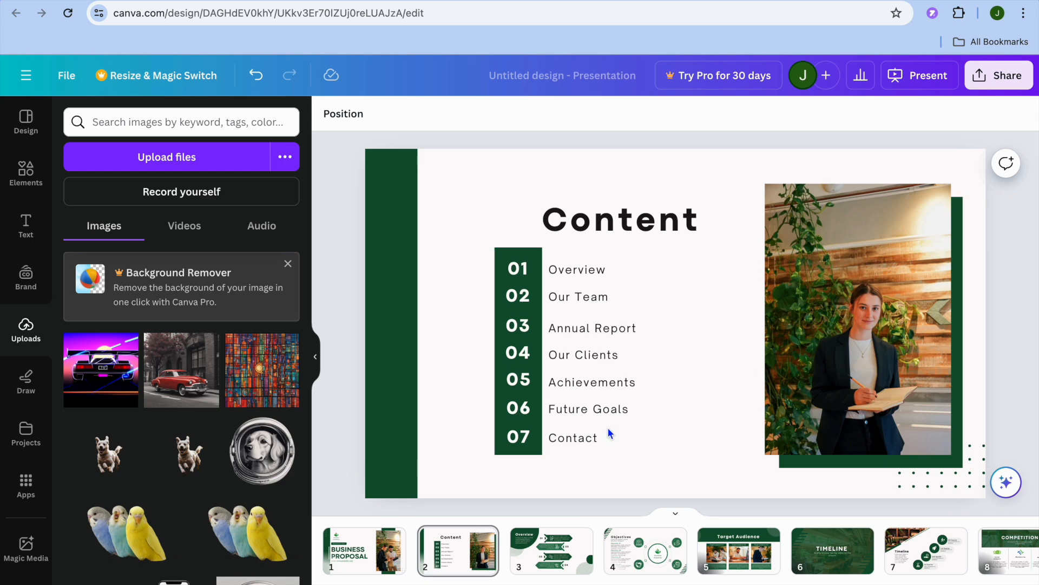
pyautogui.click(644, 550)
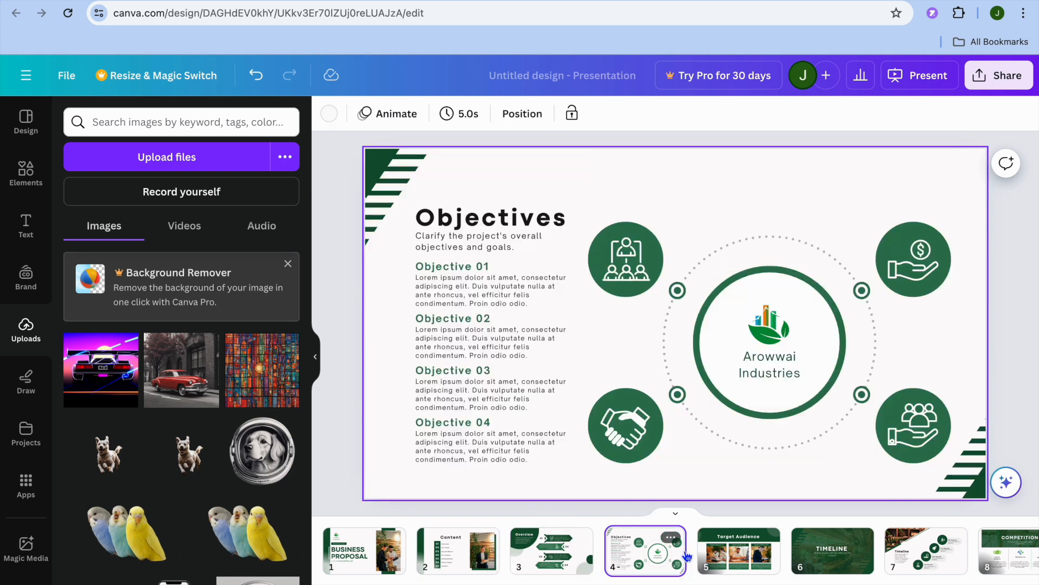
pyautogui.click(739, 551)
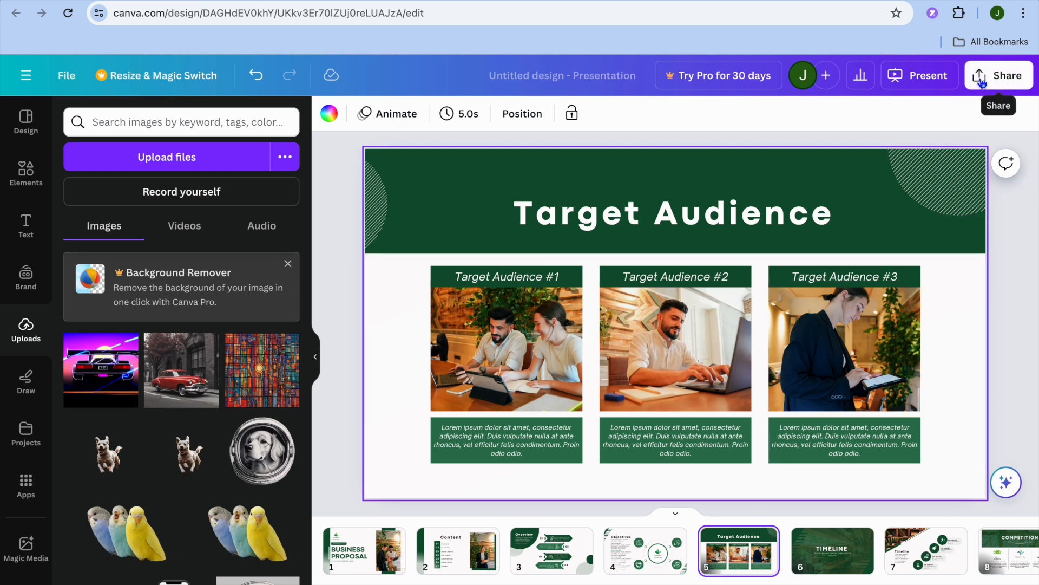
# - Bring up the Share panel from the top bar to reach the export options
pyautogui.click(999, 75)
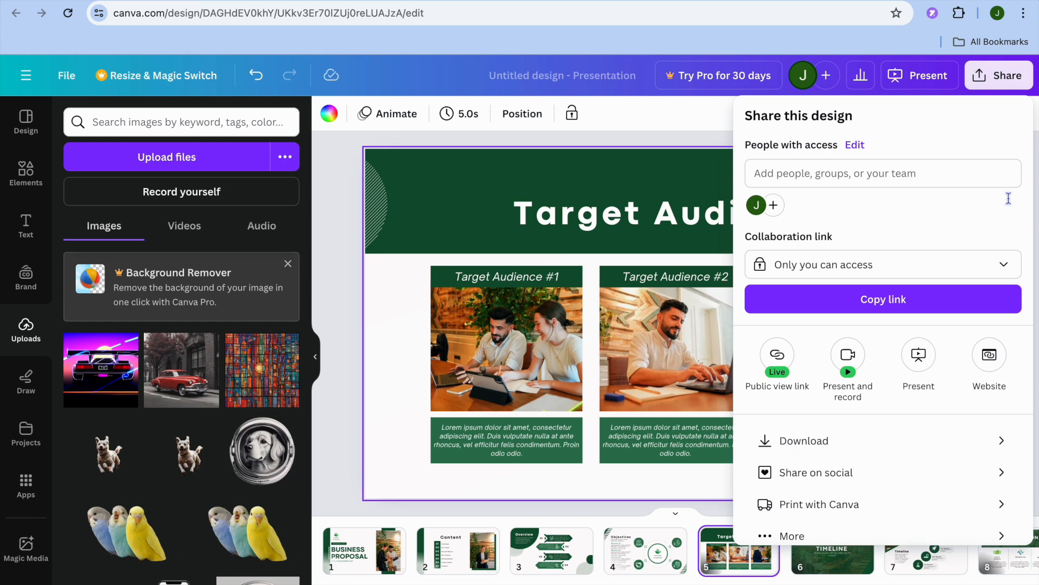
pyautogui.moveTo(874, 452)
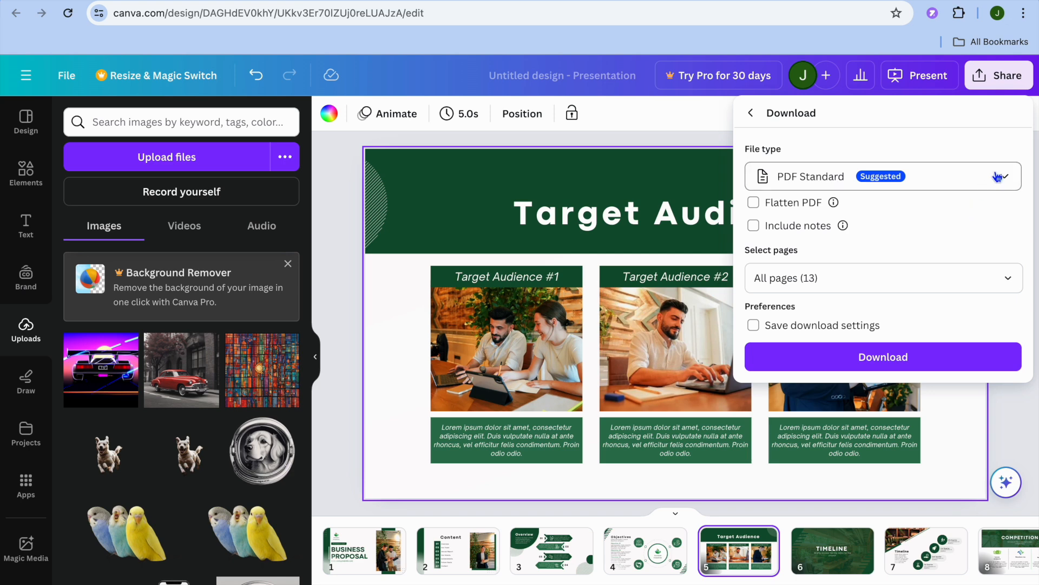
pyautogui.click(882, 176)
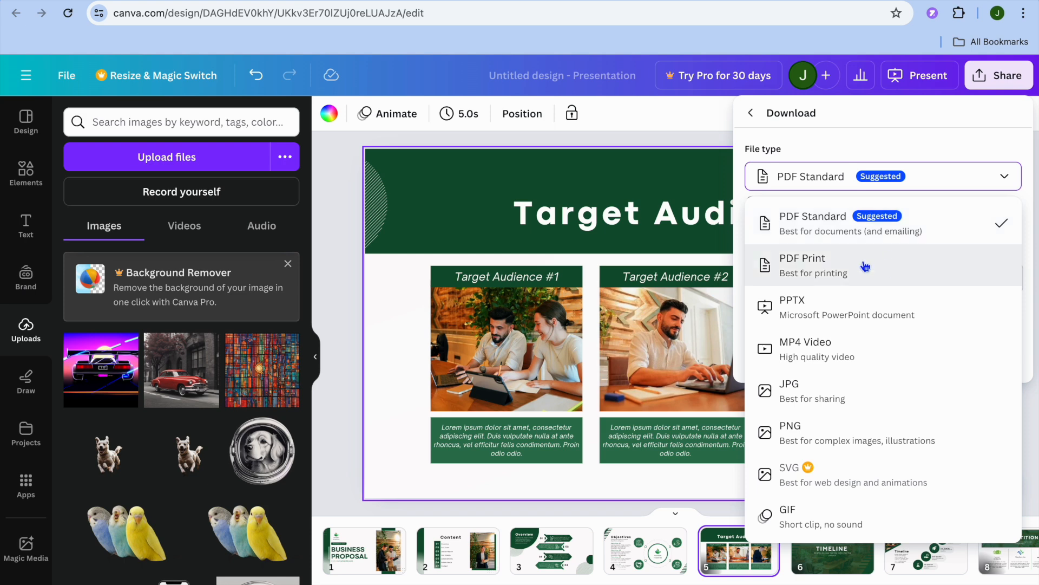
pyautogui.moveTo(872, 267)
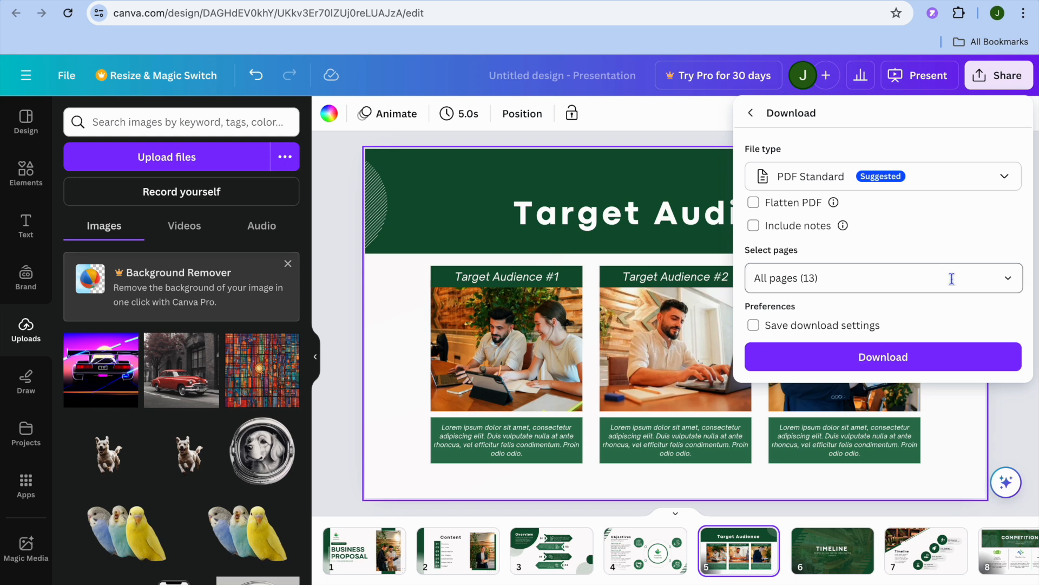
pyautogui.click(883, 278)
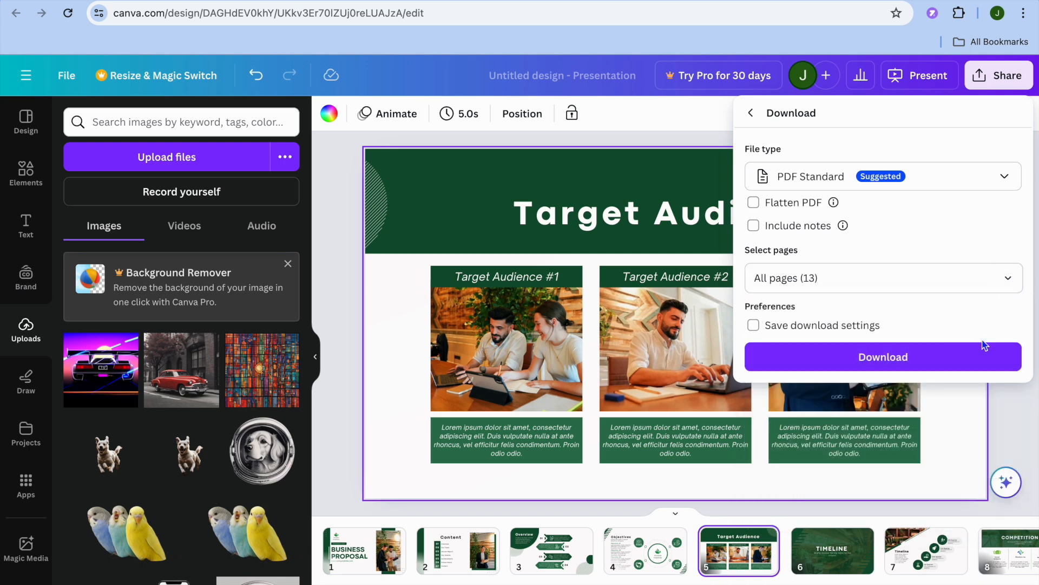
pyautogui.moveTo(964, 370)
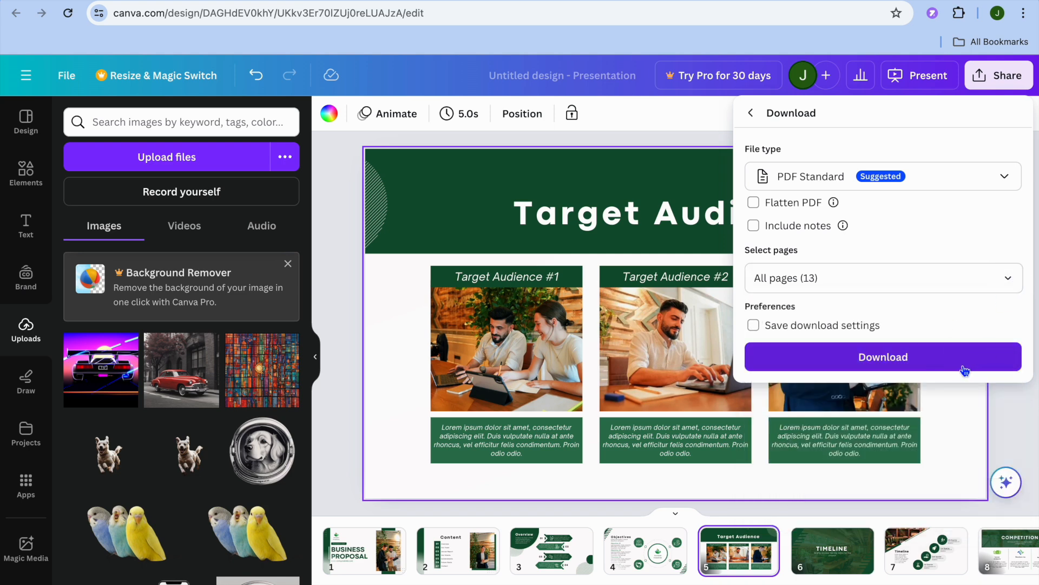
pyautogui.click(883, 357)
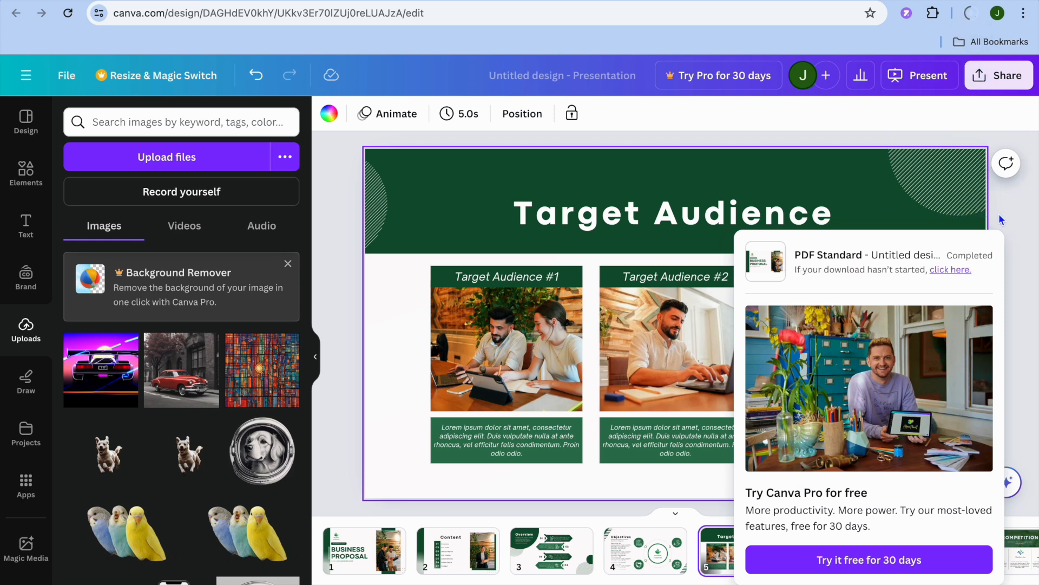
# - Show Chrome's downloads list with the finished 26.3 MB PDF export
pyautogui.click(970, 13)
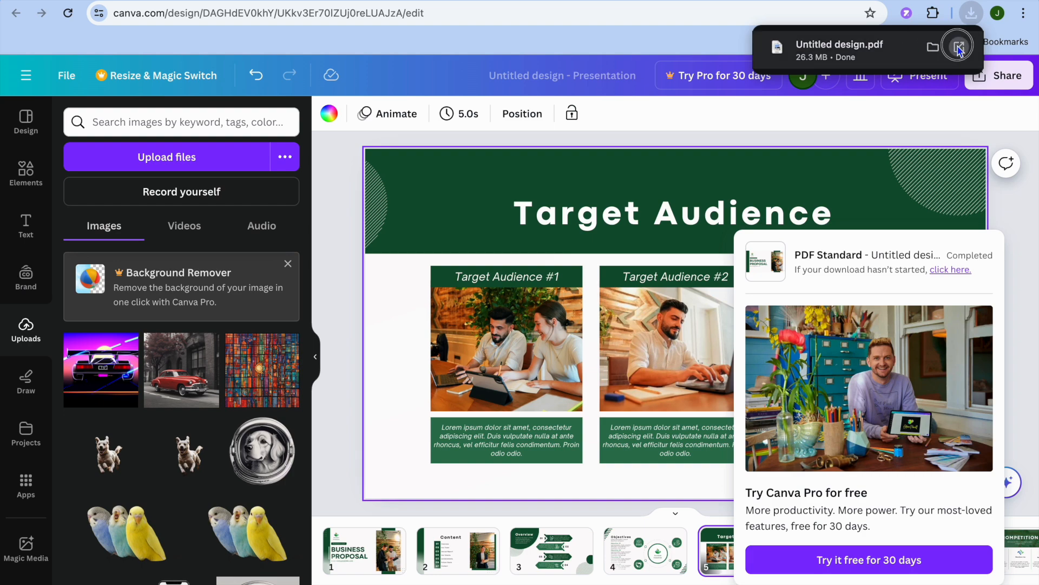
# - View the downloaded Untitled design PDF and jump to its Timeline page (page 7)
pyautogui.click(958, 48)
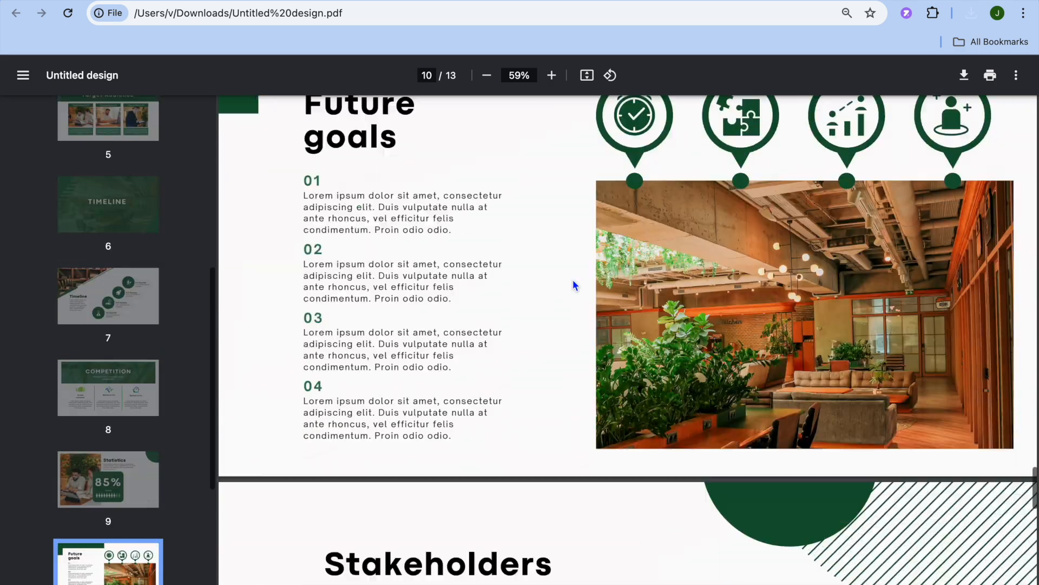
pyautogui.click(108, 203)
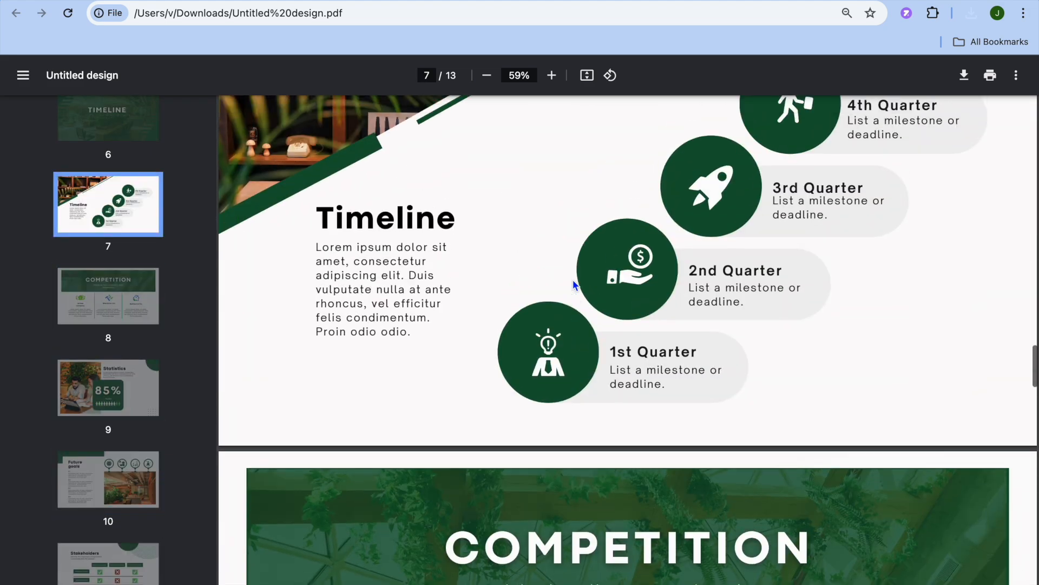